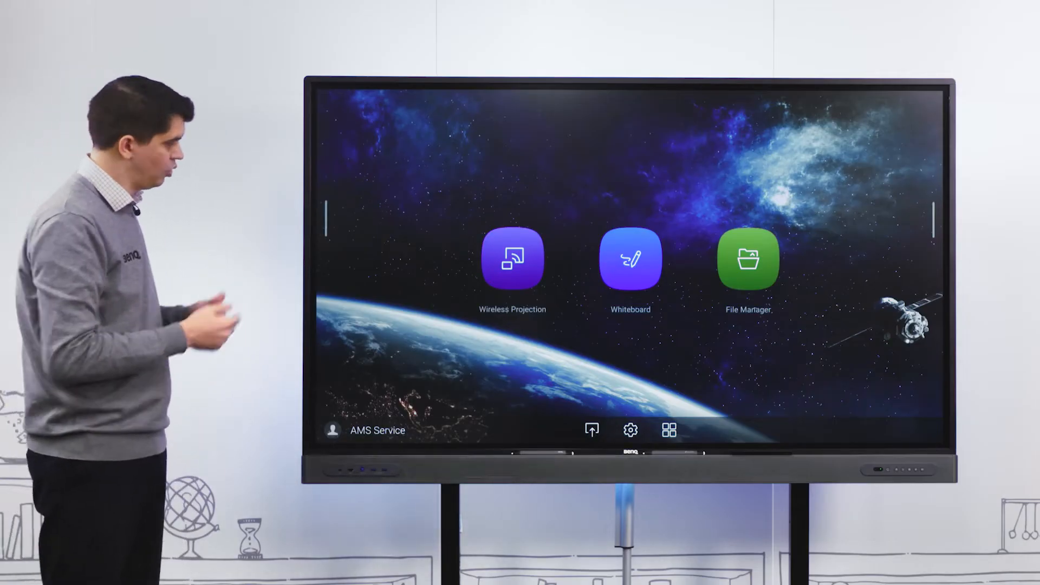
Step: Launch the EZWrite Whiteboard app from the launcher's shortcut list
left_click(324, 225)
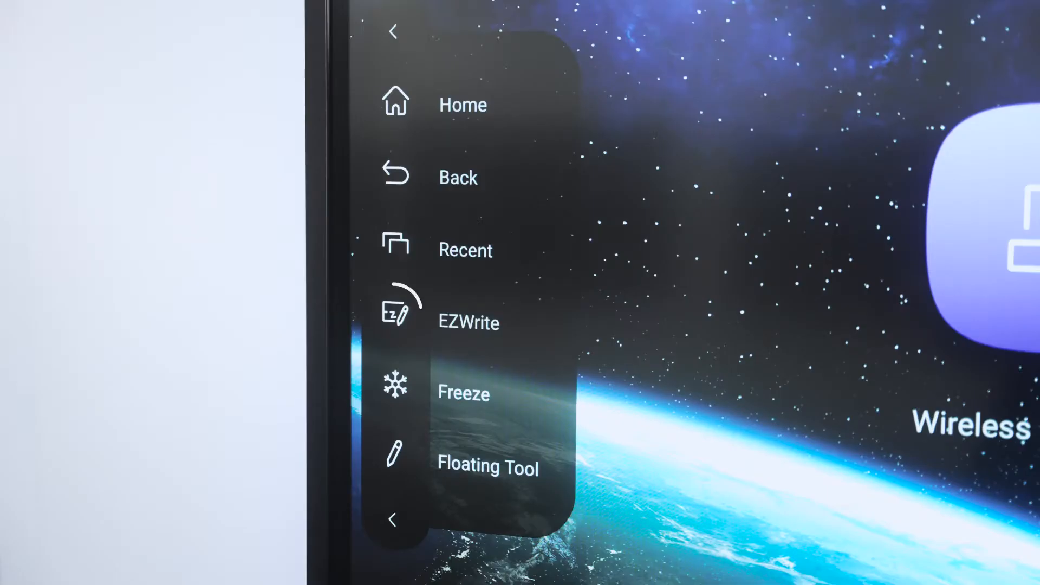
left_click(392, 312)
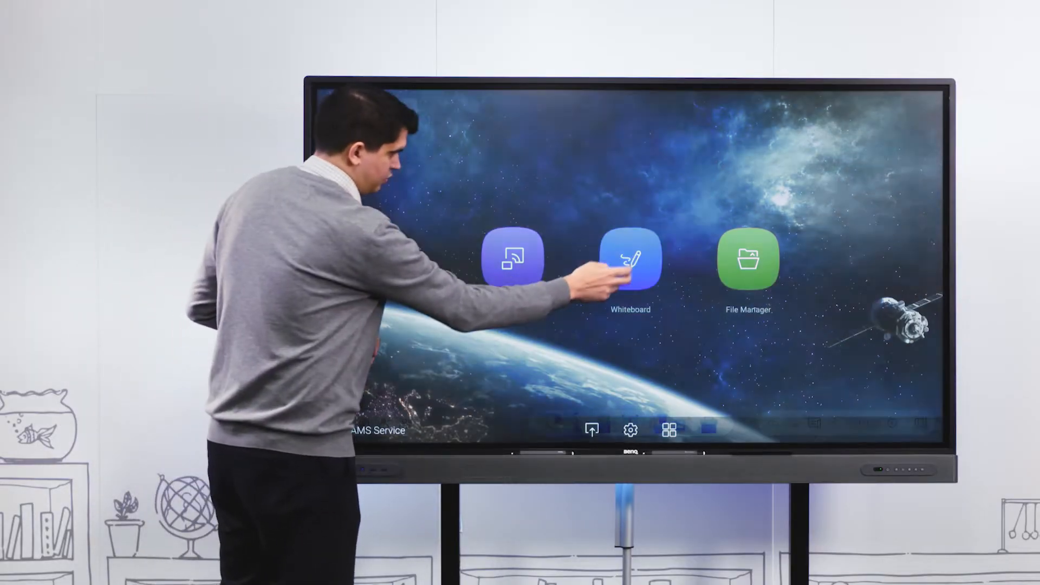
left_click(628, 259)
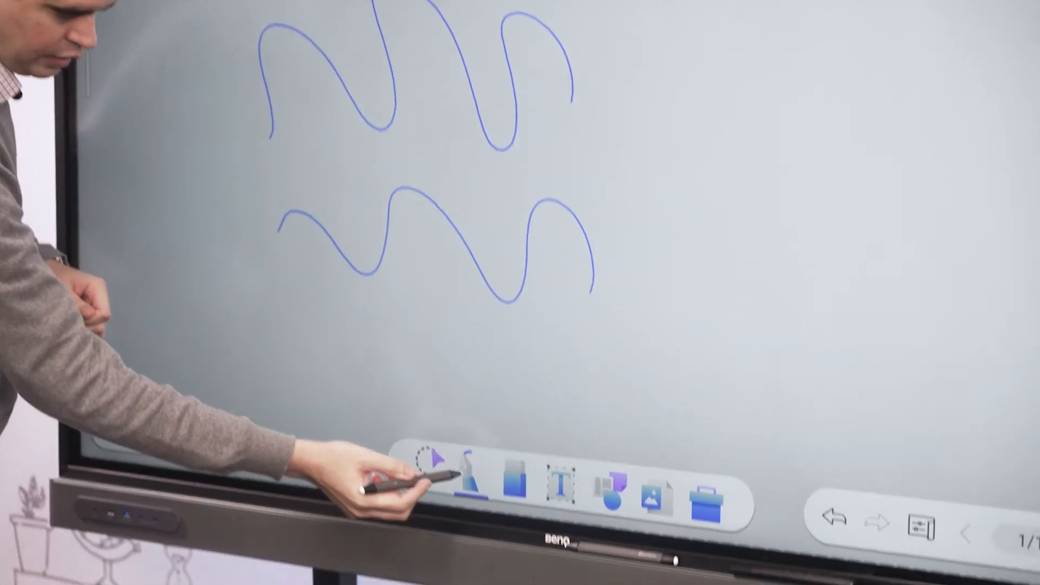
Step: Choose a red highlighter-style pen and handwrite Hello beside the blue waves
left_click(465, 473)
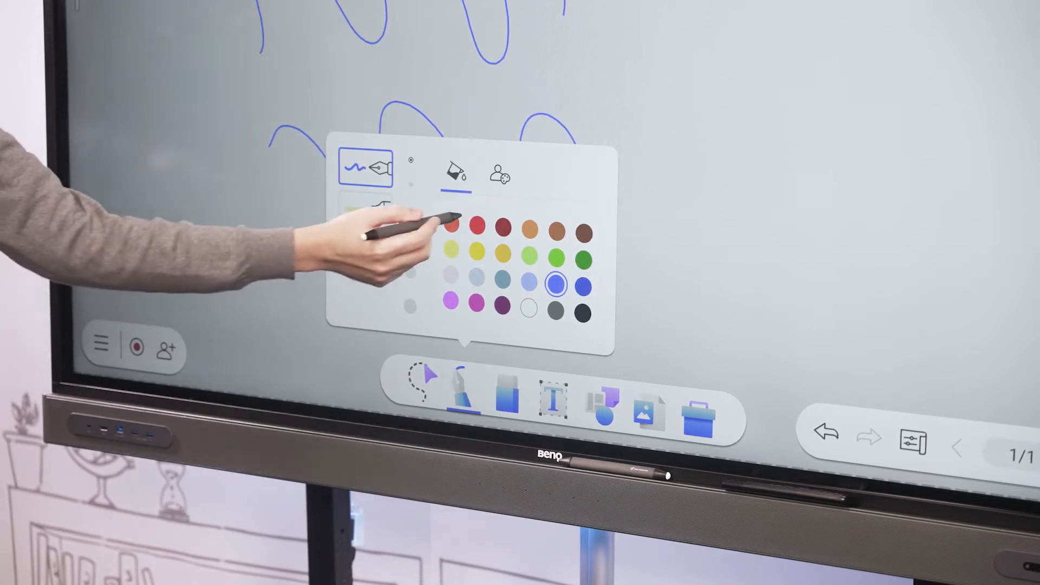
left_click(481, 226)
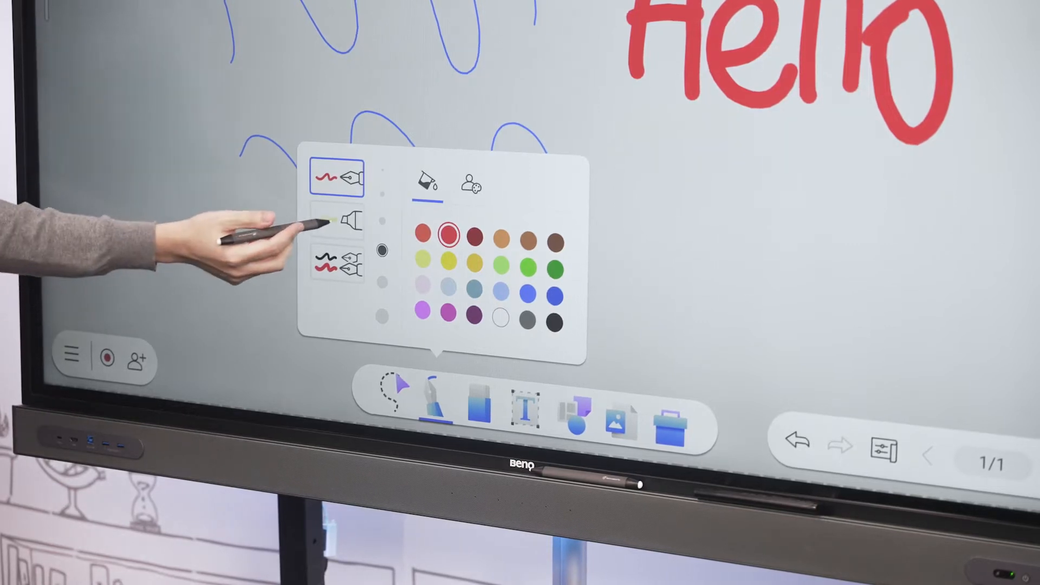
left_click(336, 220)
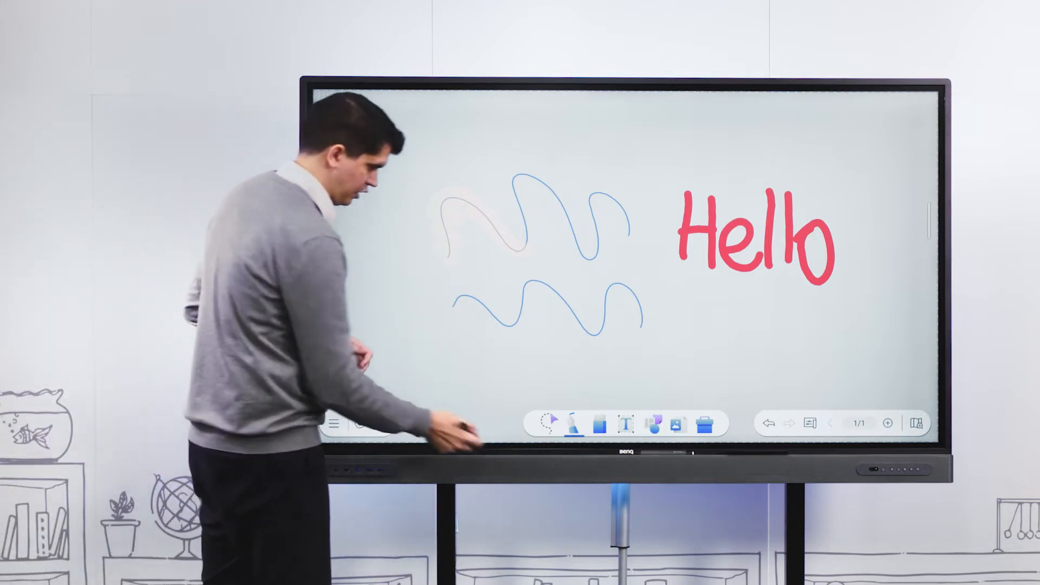
left_click(572, 423)
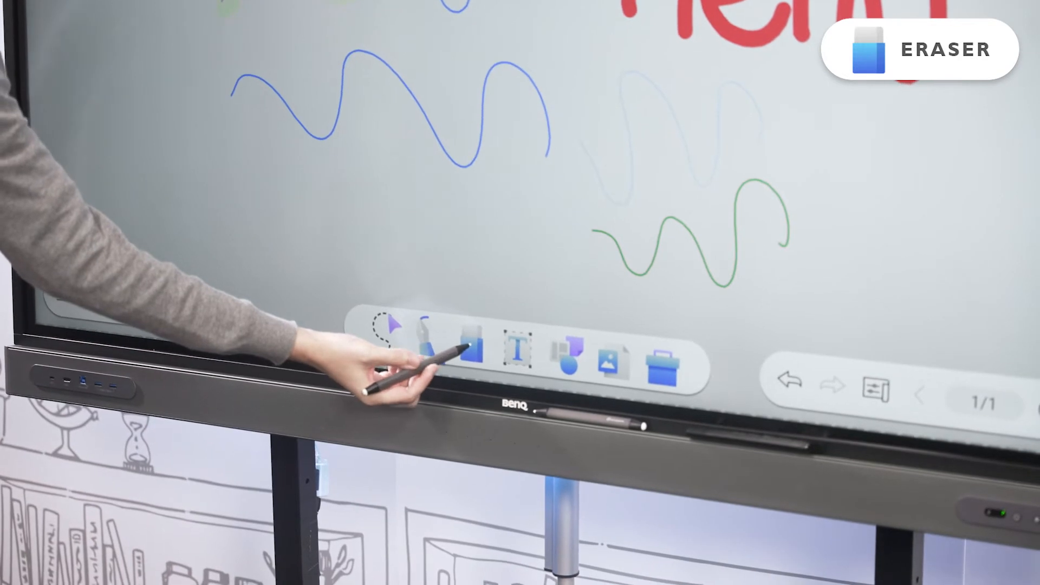
Step: Erase Hello and the blue wavy lines with the Eraser tool
left_click(473, 350)
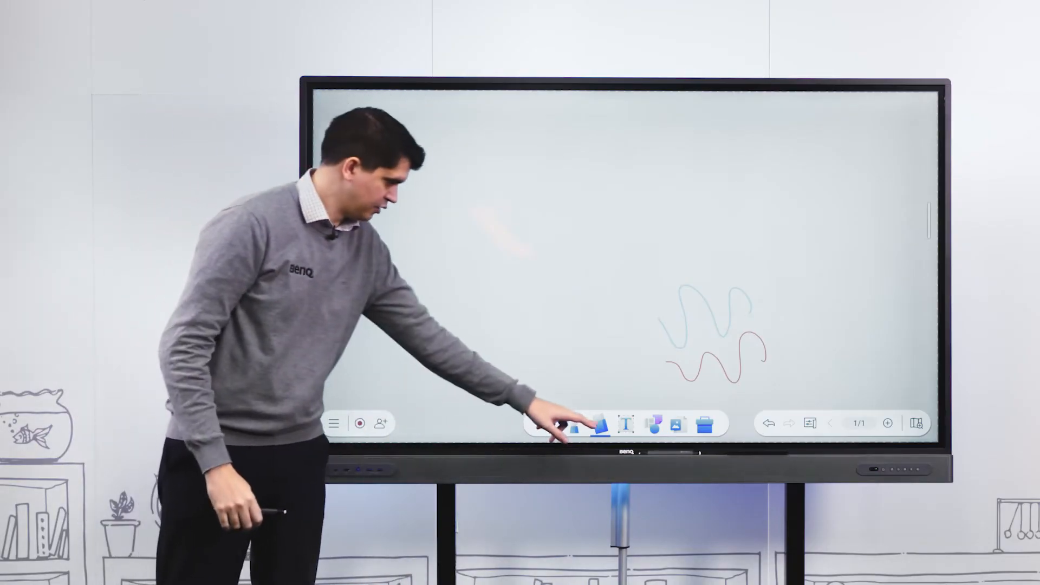
left_click(576, 425)
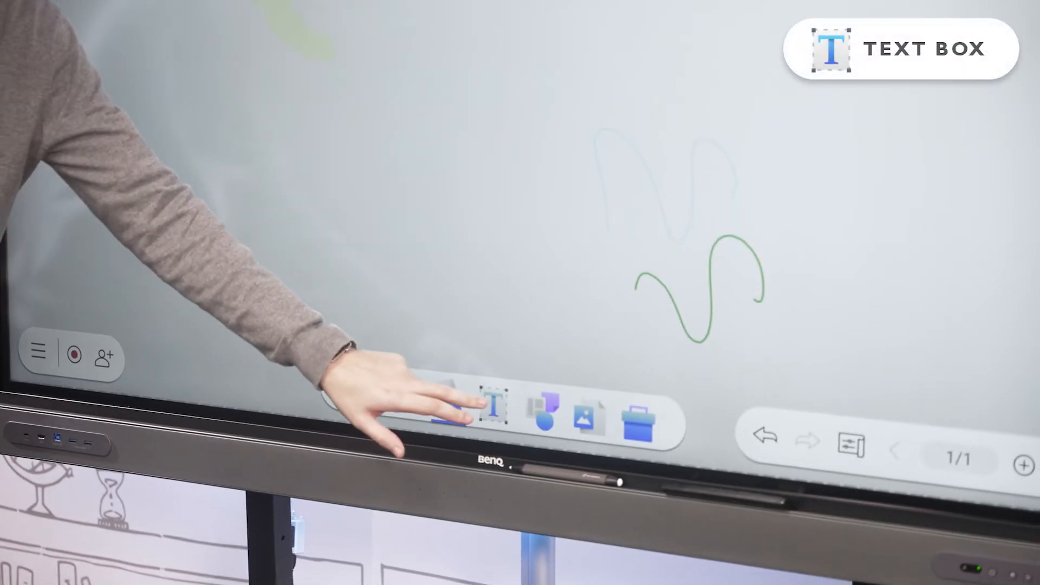
Step: Start a text box on the board with the Text tool and focus its input field
left_click(492, 409)
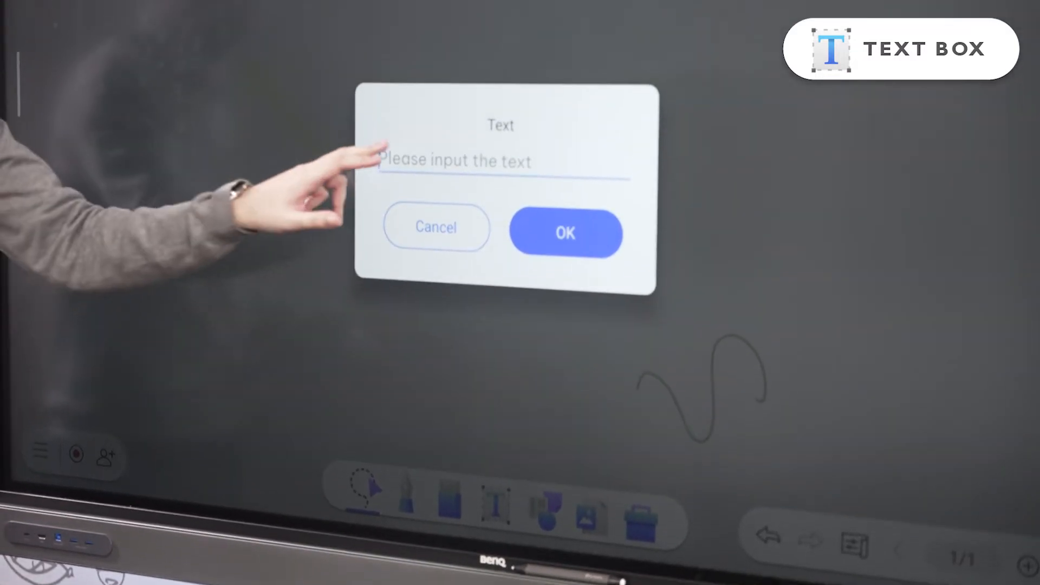
left_click(501, 161)
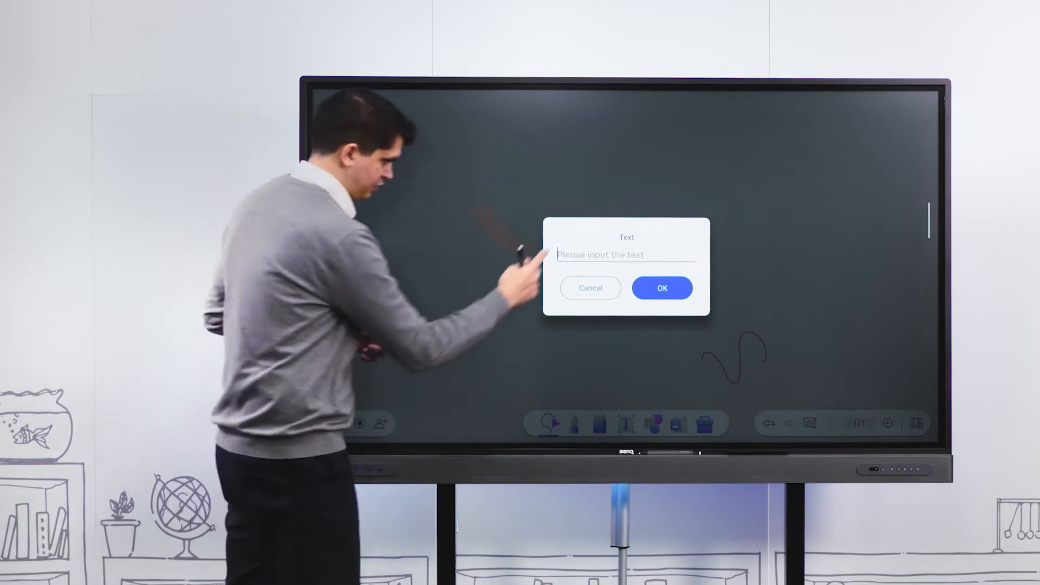
left_click(590, 288)
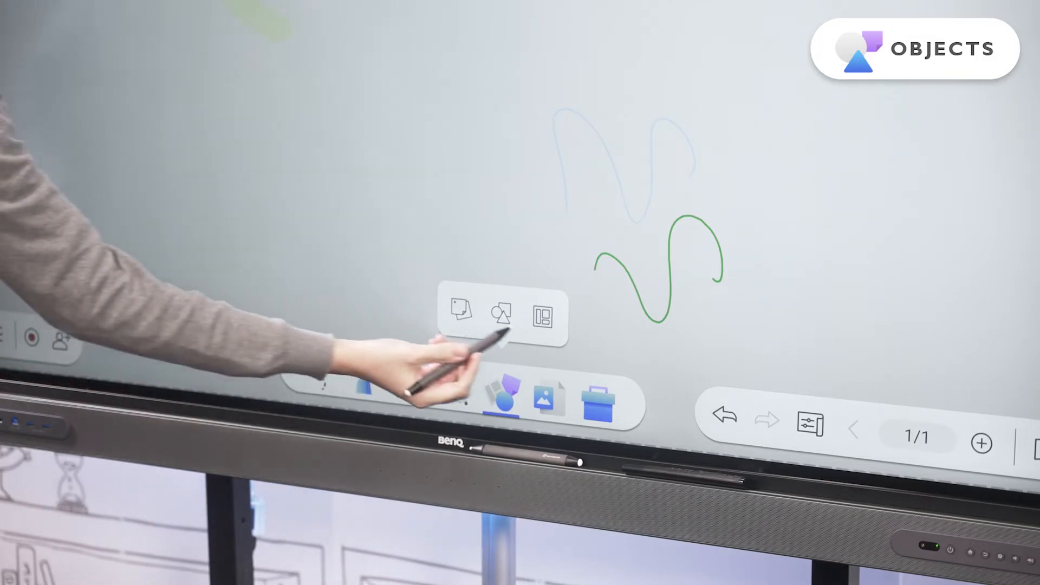
Step: Apply the music staff template as the page background
left_click(501, 318)
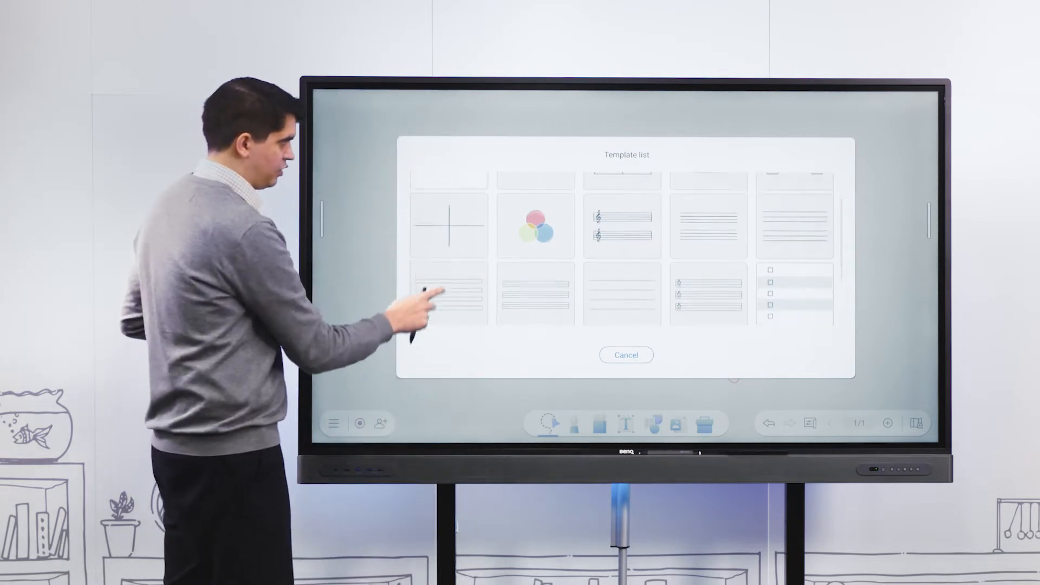
scroll("down", 3)
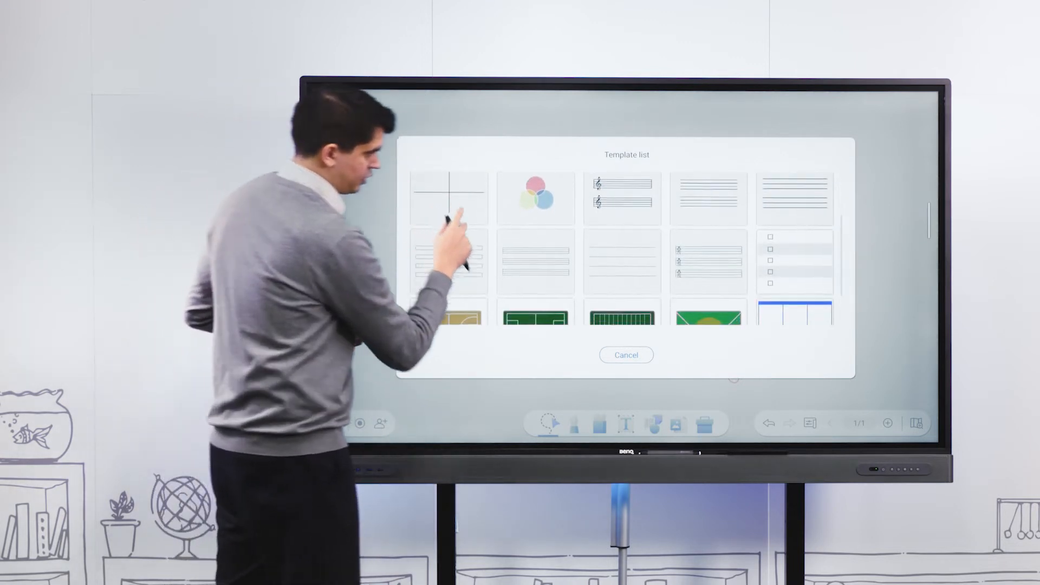
left_click(625, 356)
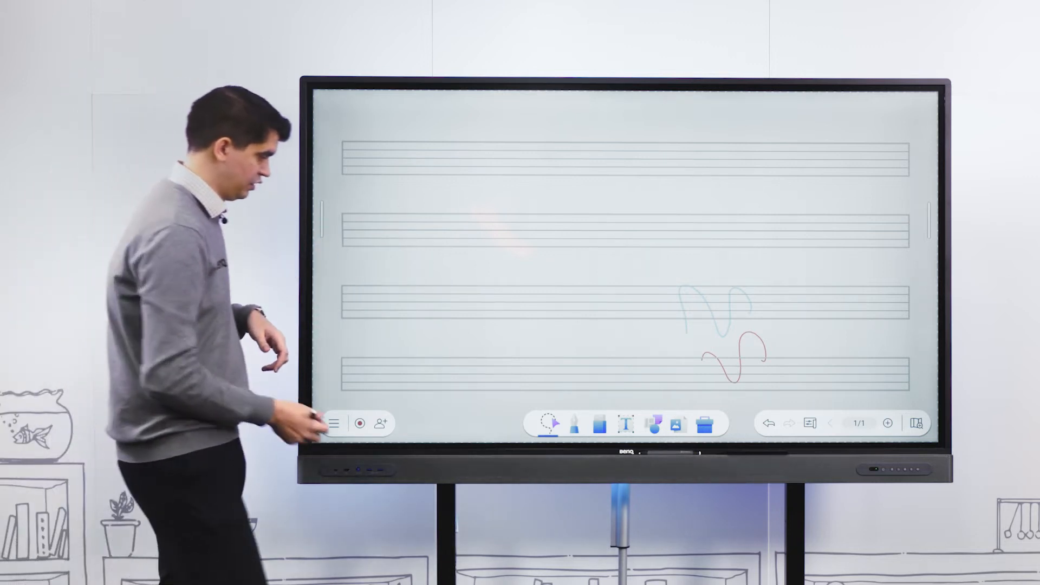
left_click(568, 424)
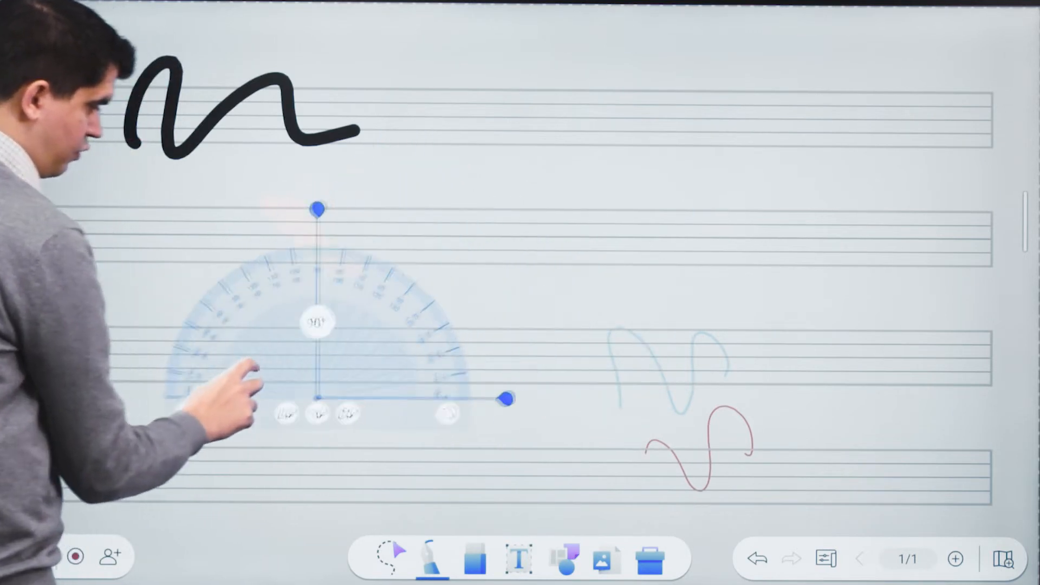
Step: Drag the protractor arm open to about 51° to mark a shaded wedge
left_click_drag(318, 209, 424, 258)
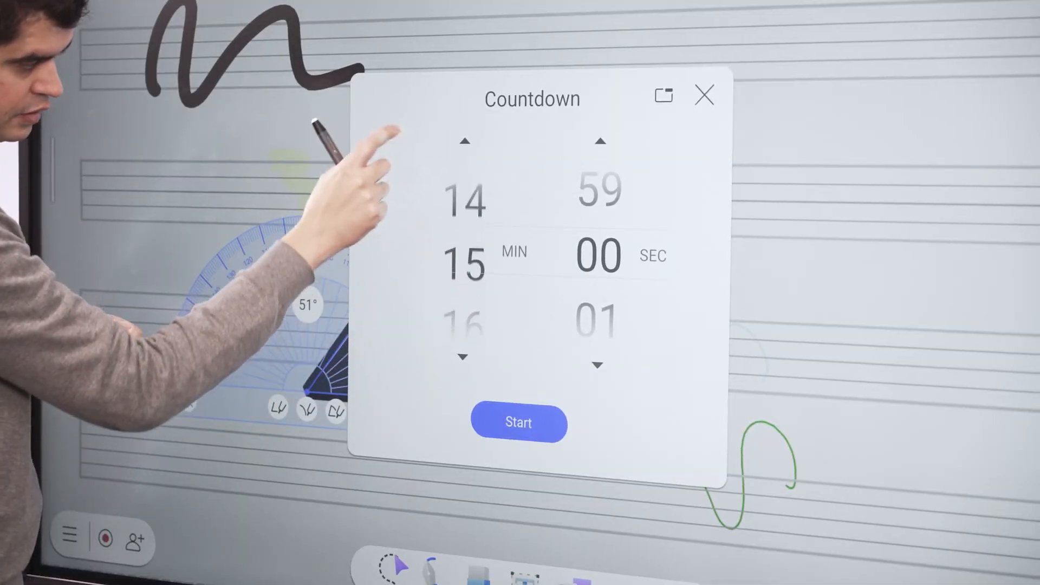
Step: Start the 15-minute countdown timer, then close it
left_click(518, 422)
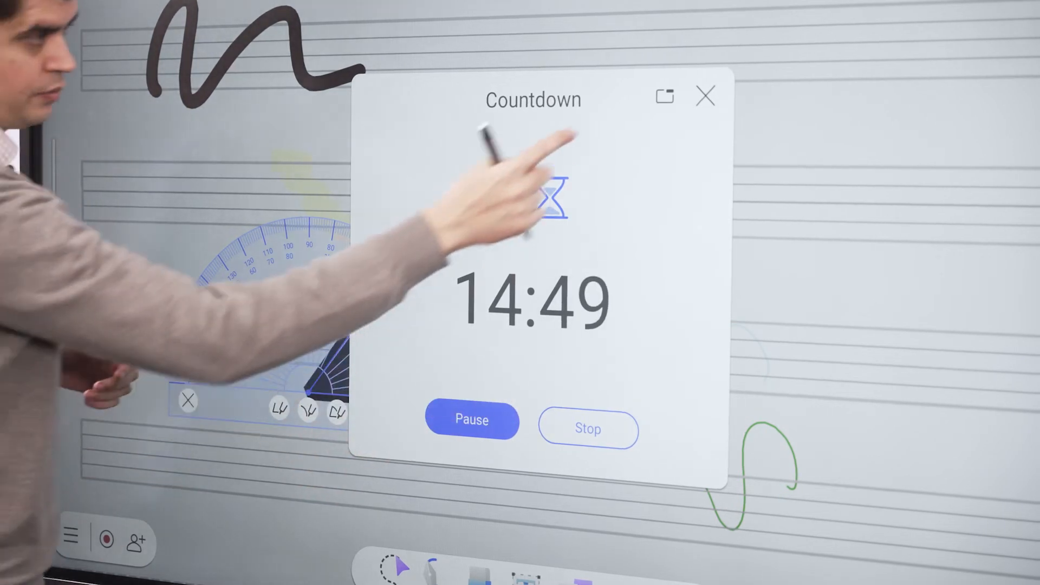
left_click(704, 97)
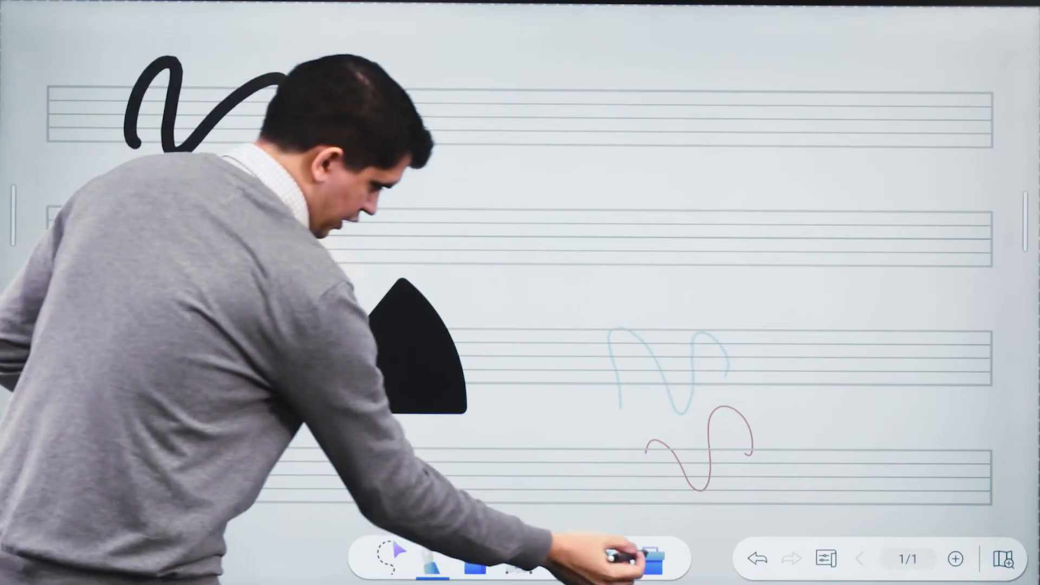
Step: Start an eight-team scoreboard and add points to Teams A, B and C
left_click(657, 560)
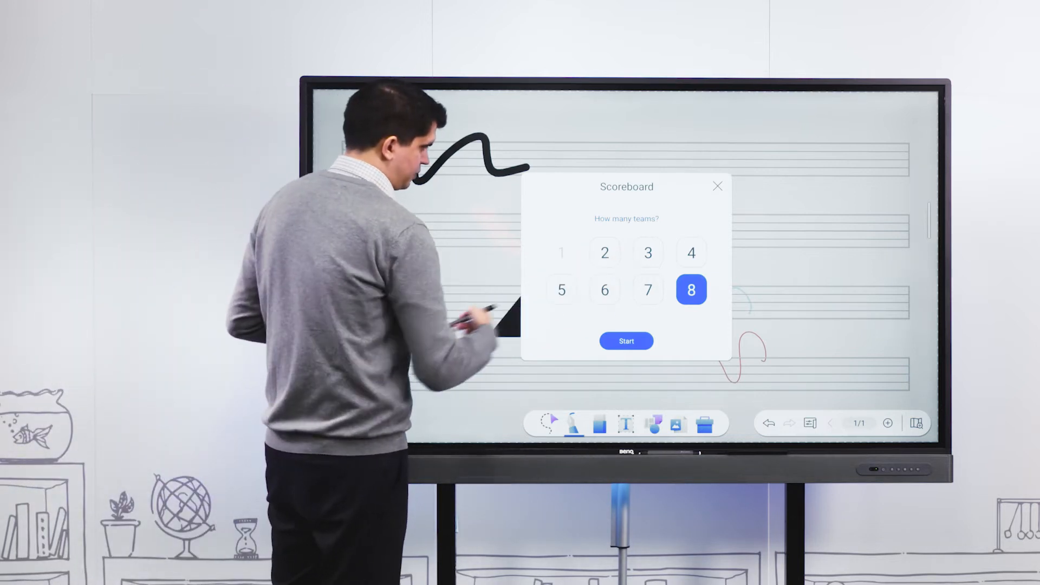
left_click(626, 340)
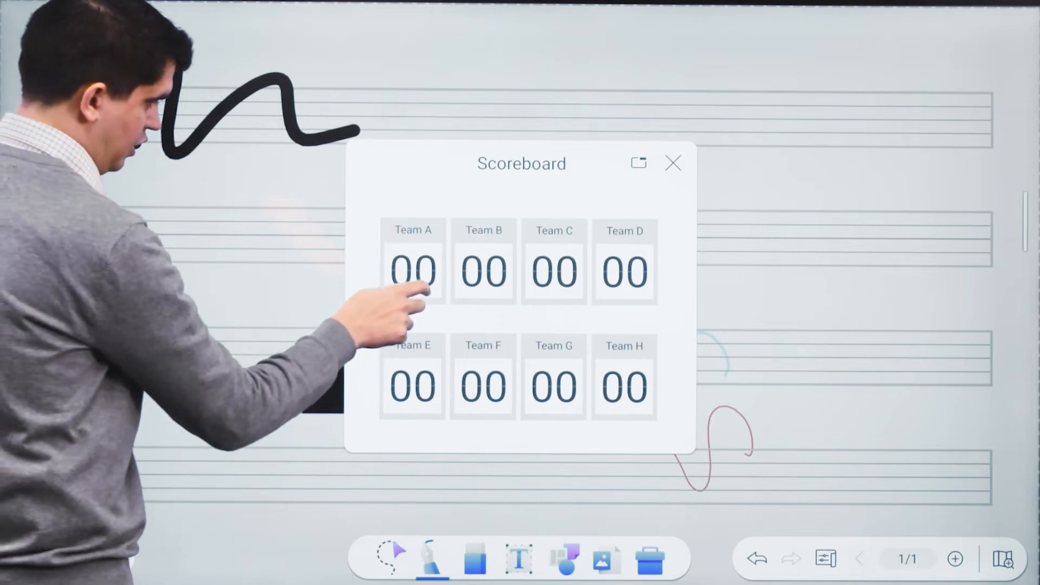
left_click(412, 269)
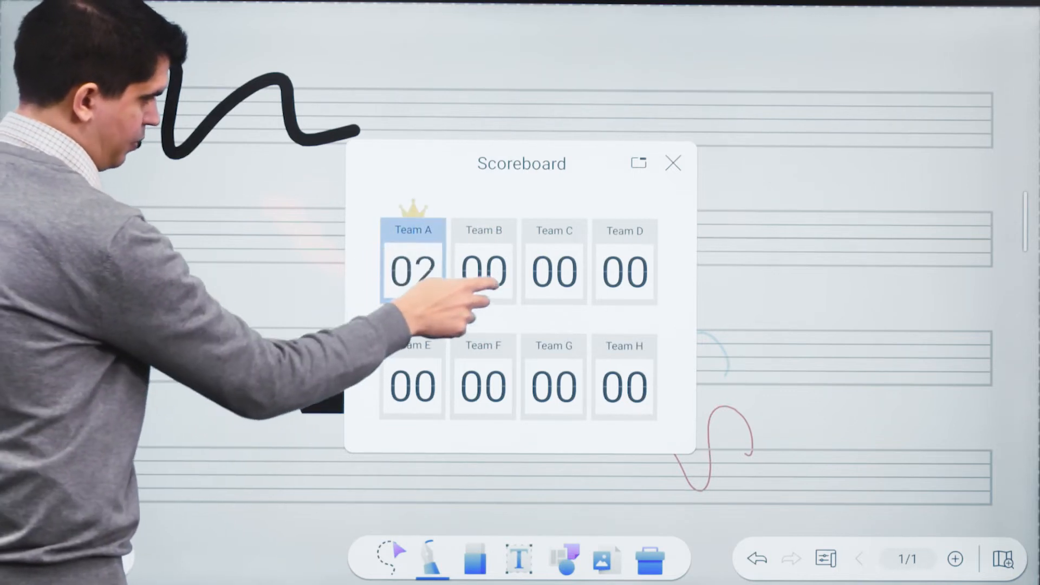
left_click(483, 271)
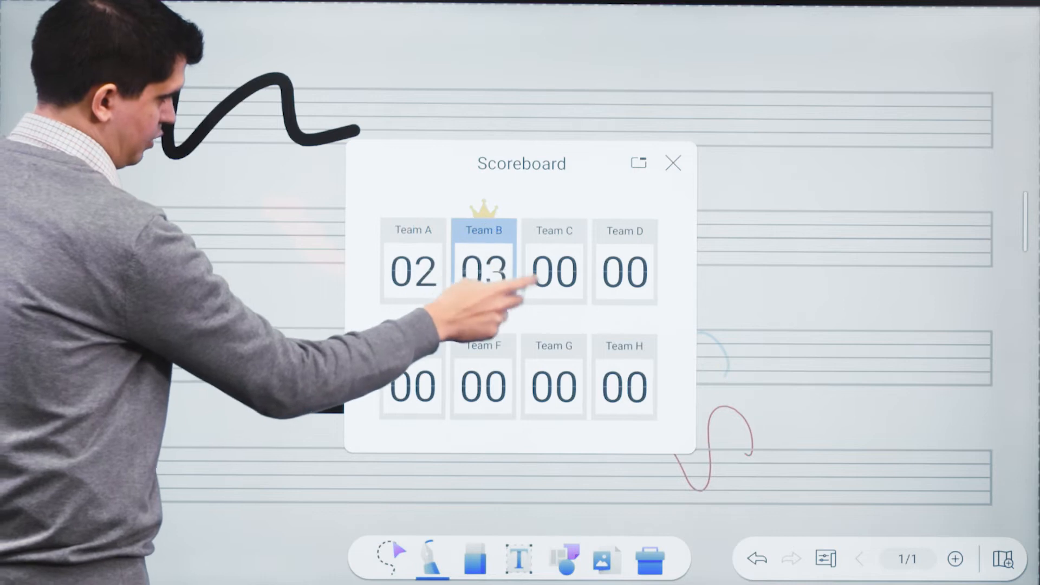
left_click(553, 271)
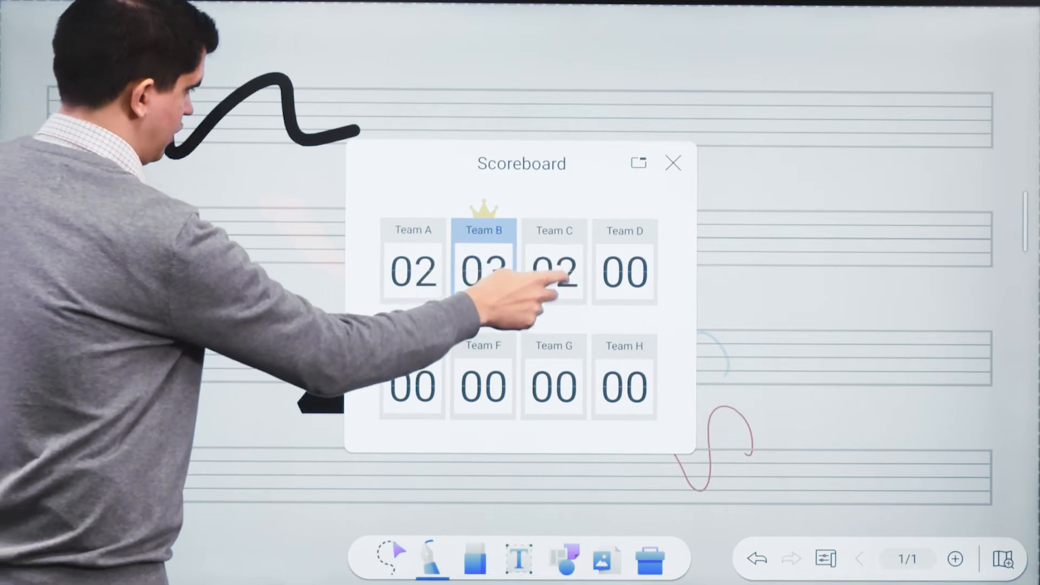
left_click(553, 271)
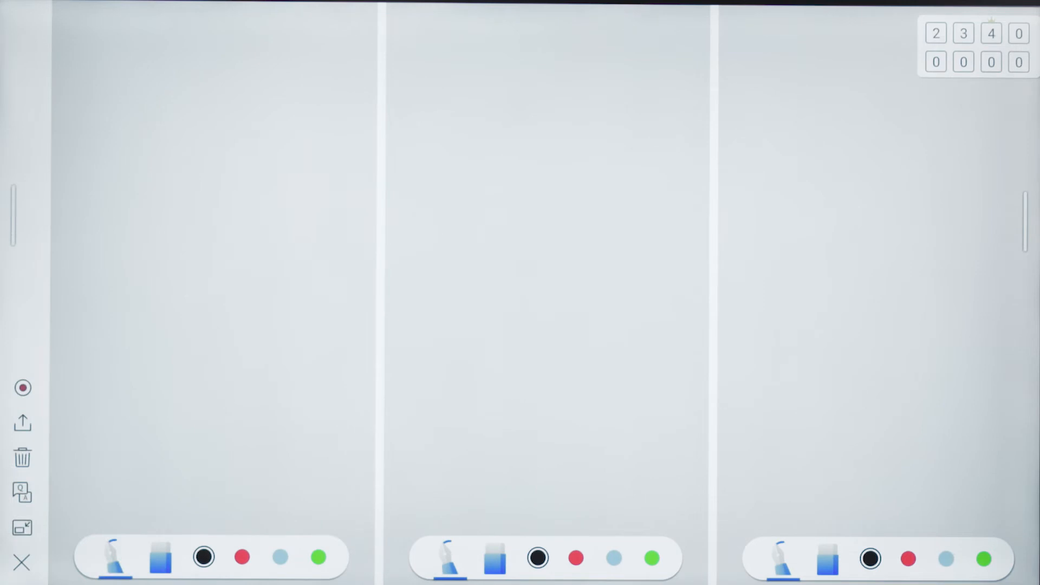
Step: Split the board into three side-by-side blank drawing panes
left_click(242, 557)
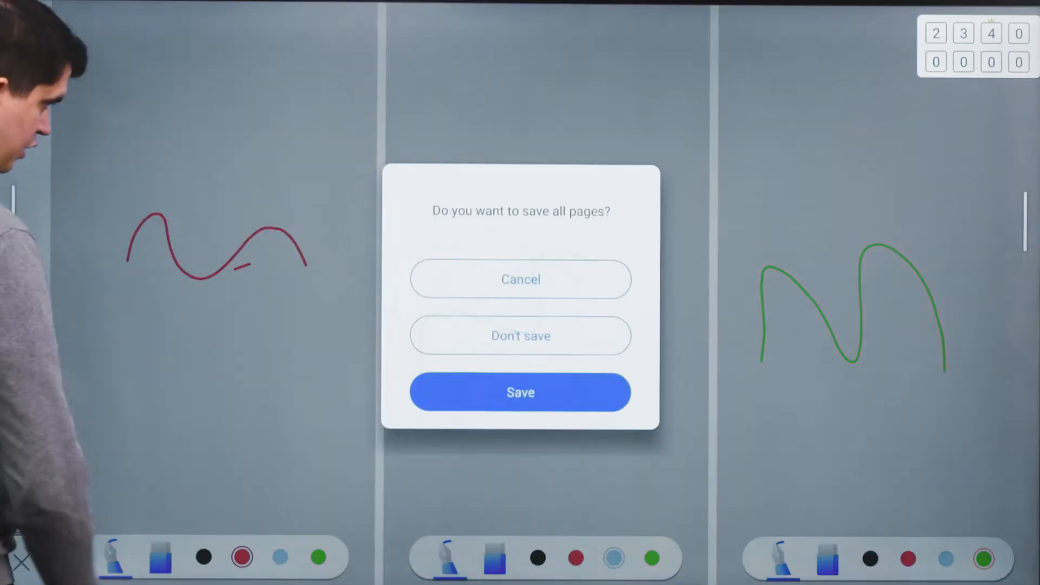
Step: Leave split-screen via the save prompt and add a second whiteboard page
left_click(520, 392)
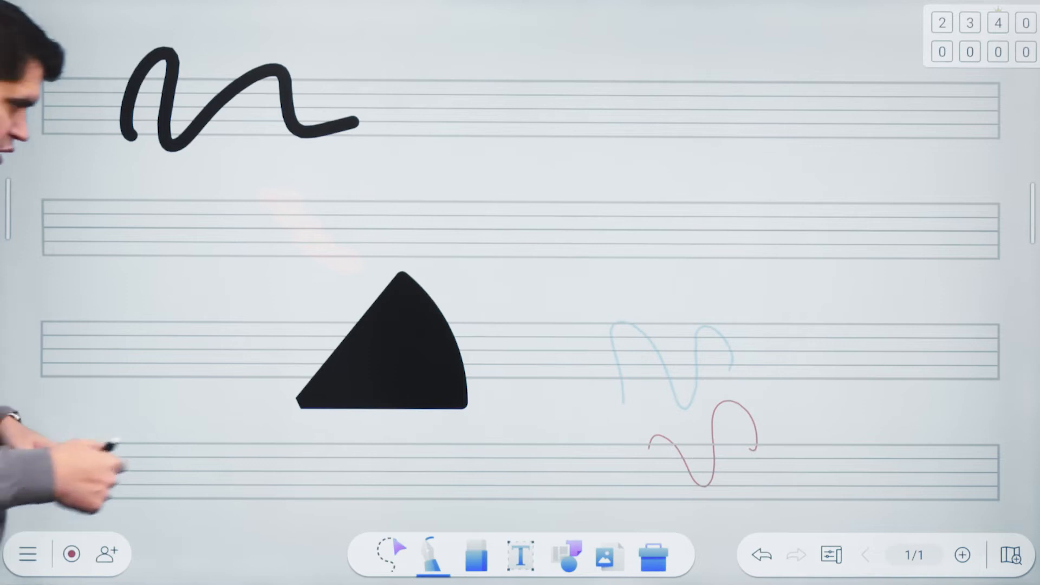
left_click(830, 554)
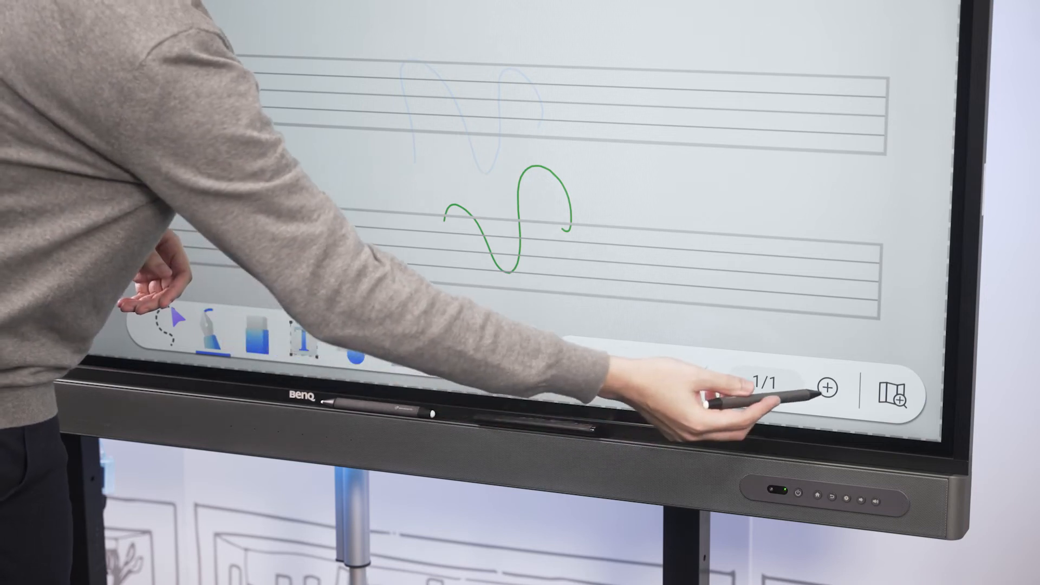
left_click(826, 387)
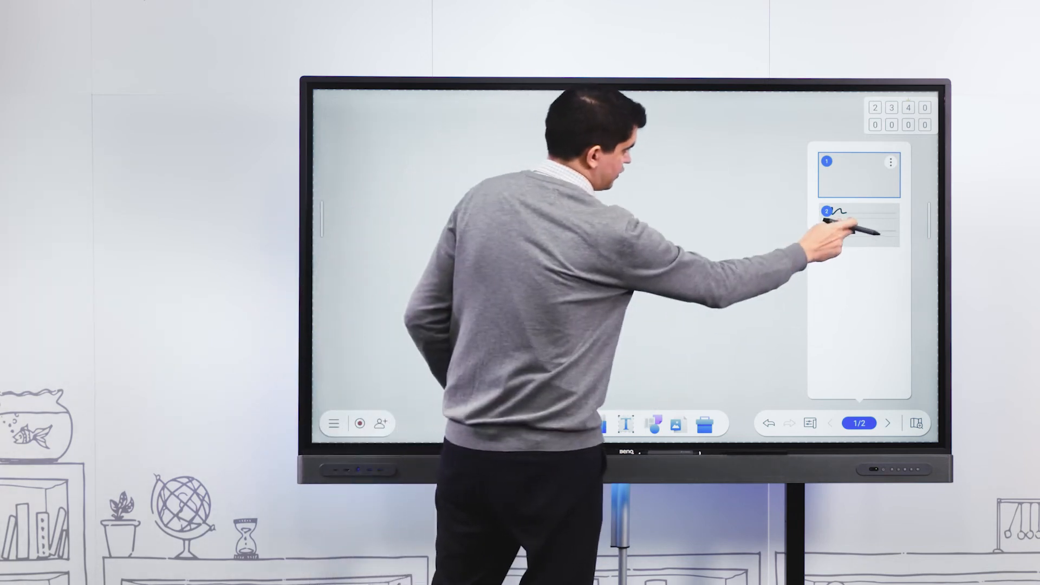
Step: Switch to page 2, the music-staff page with the black squiggle
left_click(858, 226)
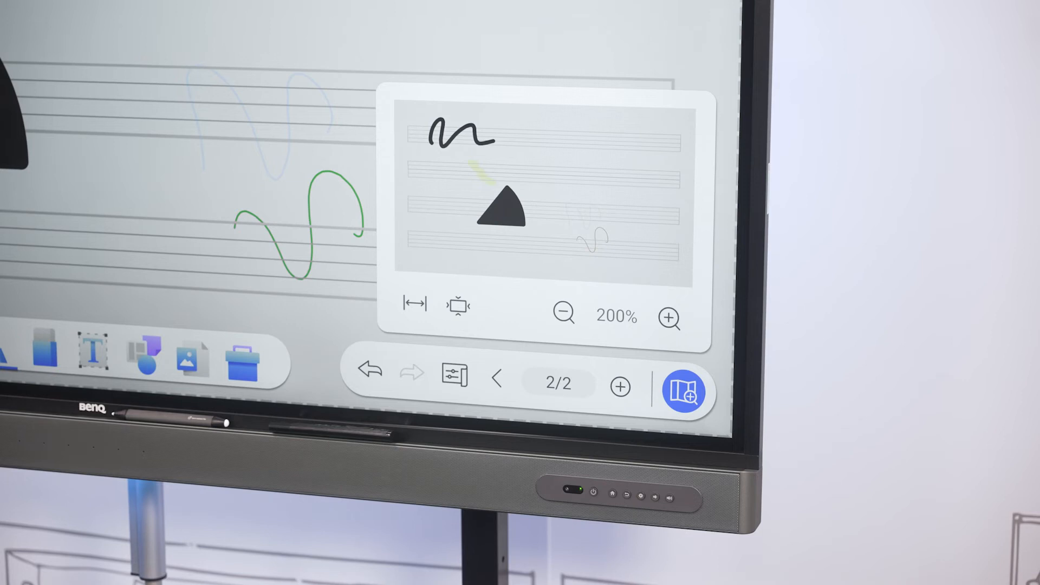
Step: Zoom the canvas out to 50% and back in to 200% around the squiggle
left_click(563, 315)
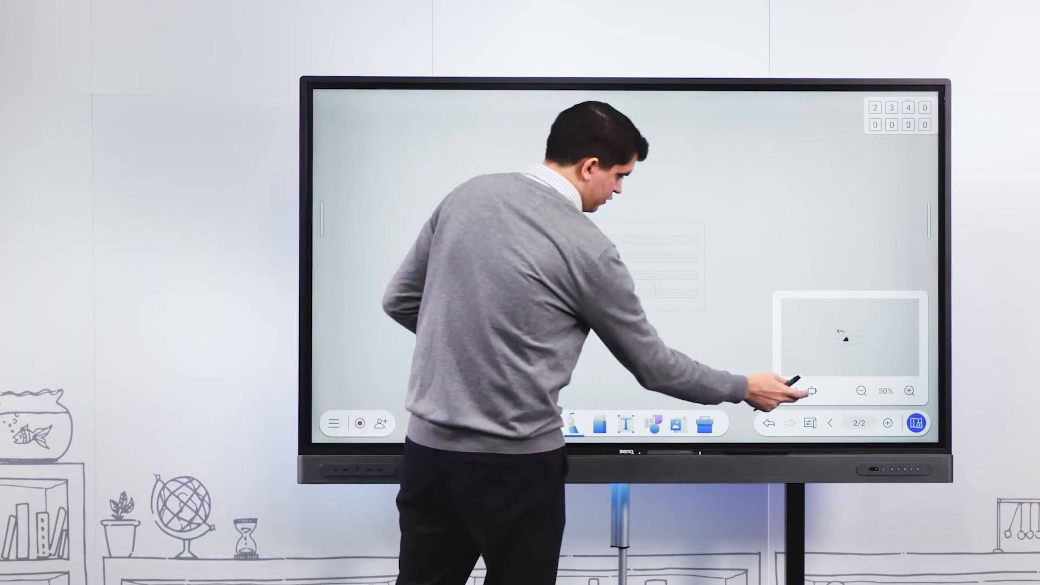
left_click(909, 391)
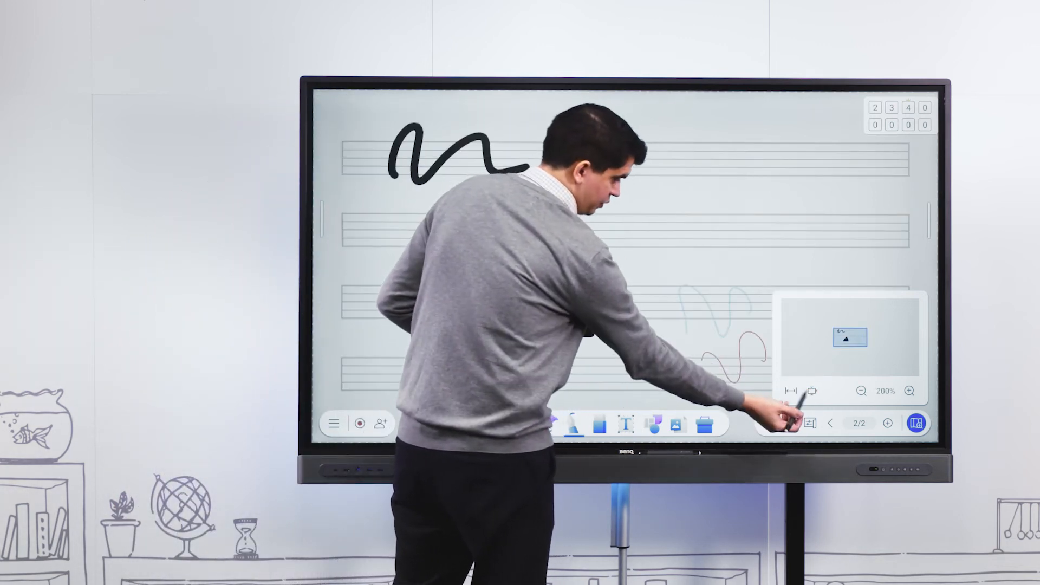
left_click(860, 391)
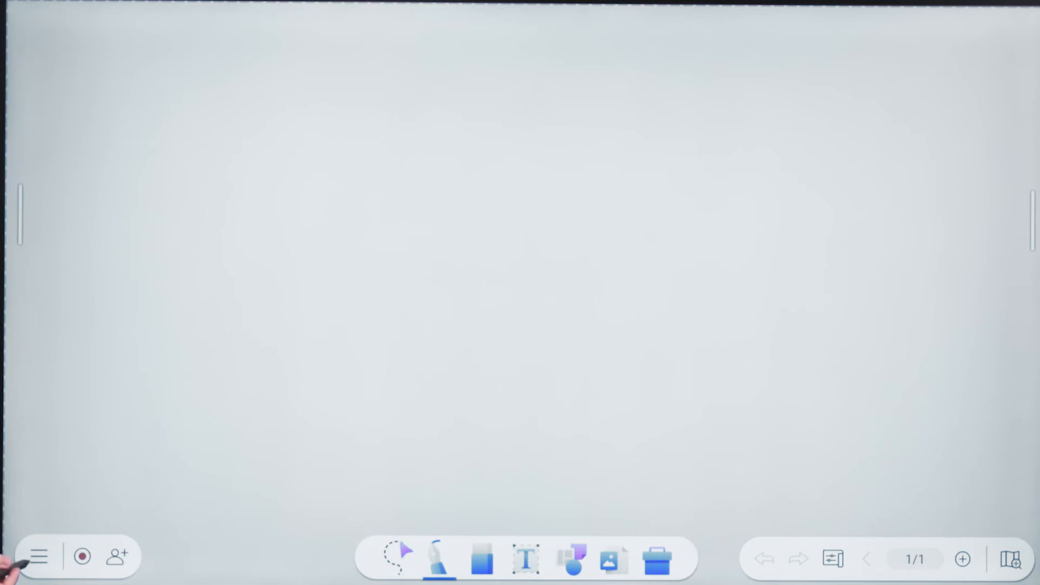
Step: Show the main options (Settings, Export, Open, New, Exit) and the saved whiteboard list
left_click(38, 557)
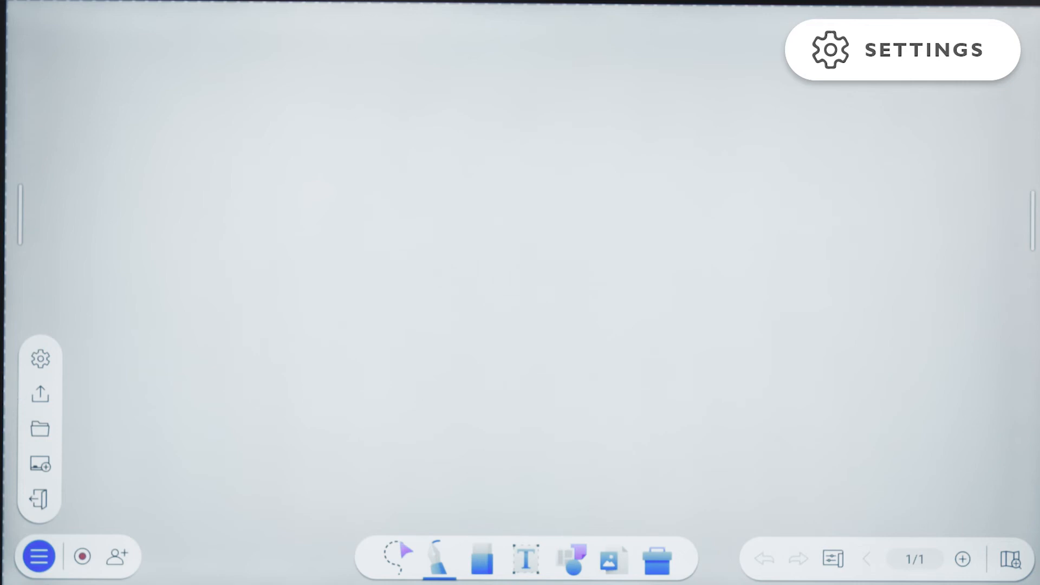
left_click(902, 48)
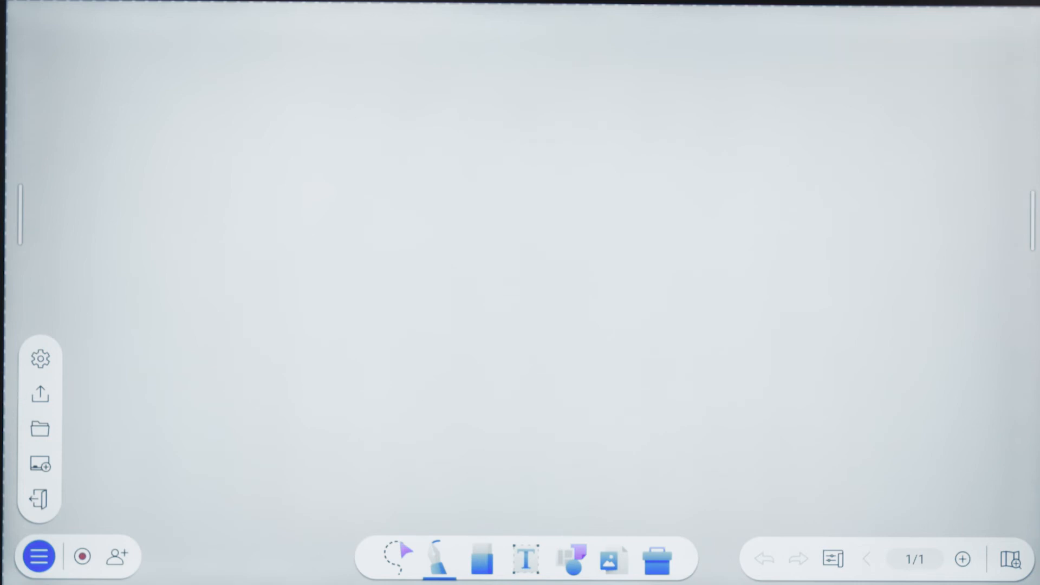
left_click(40, 395)
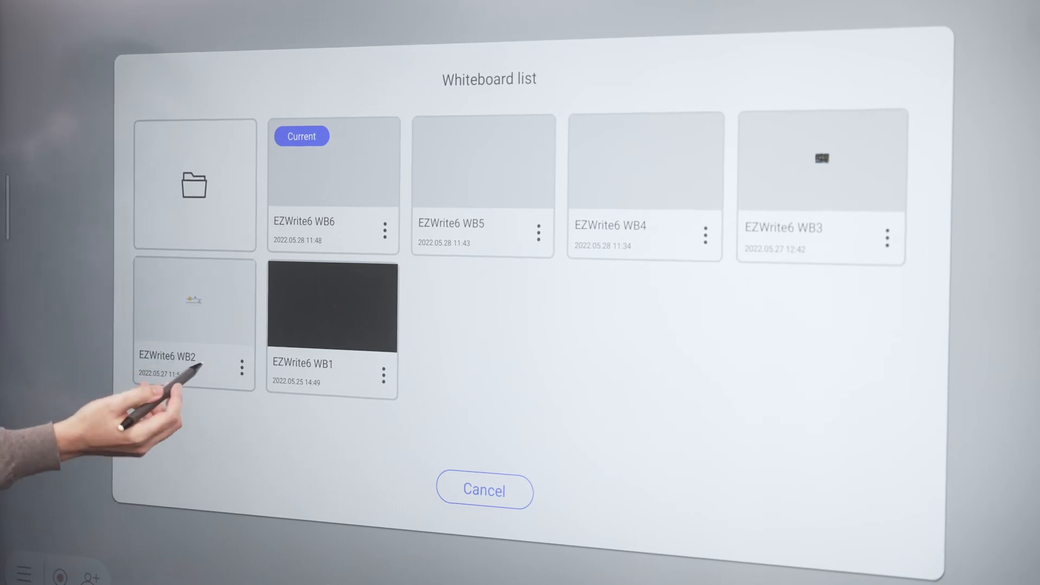
left_click(242, 367)
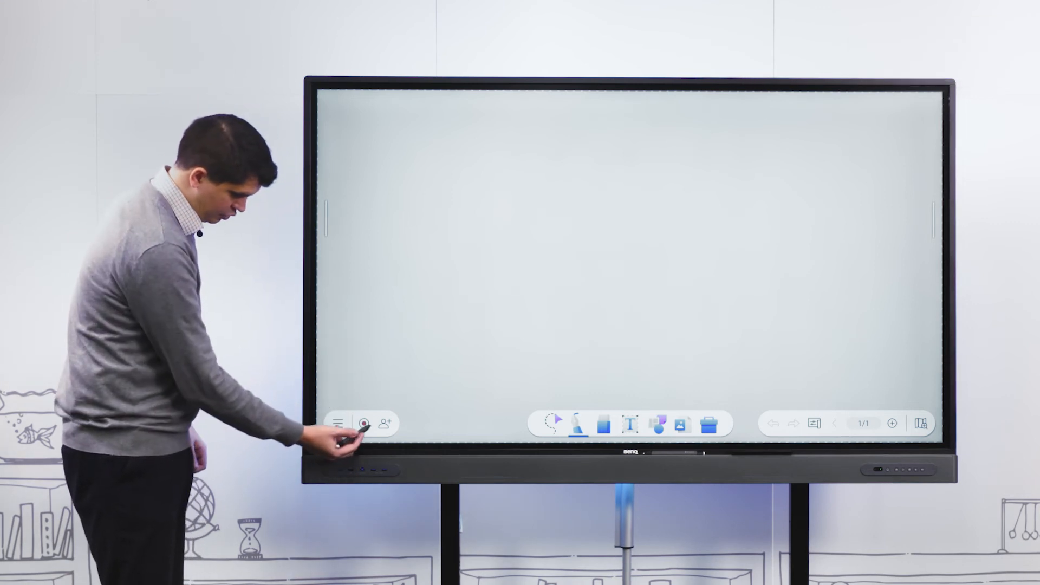
left_click(365, 423)
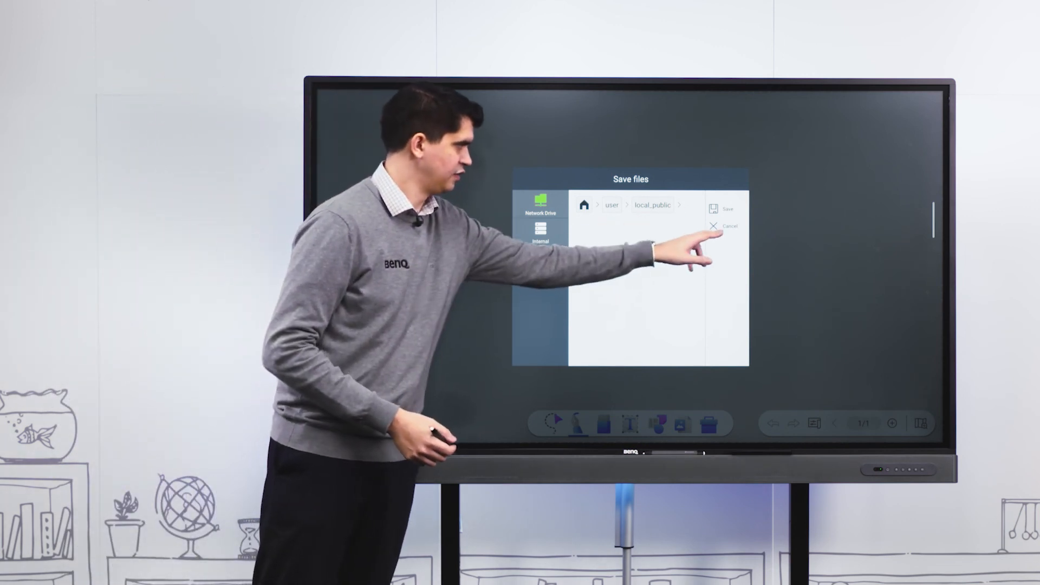
left_click(728, 225)
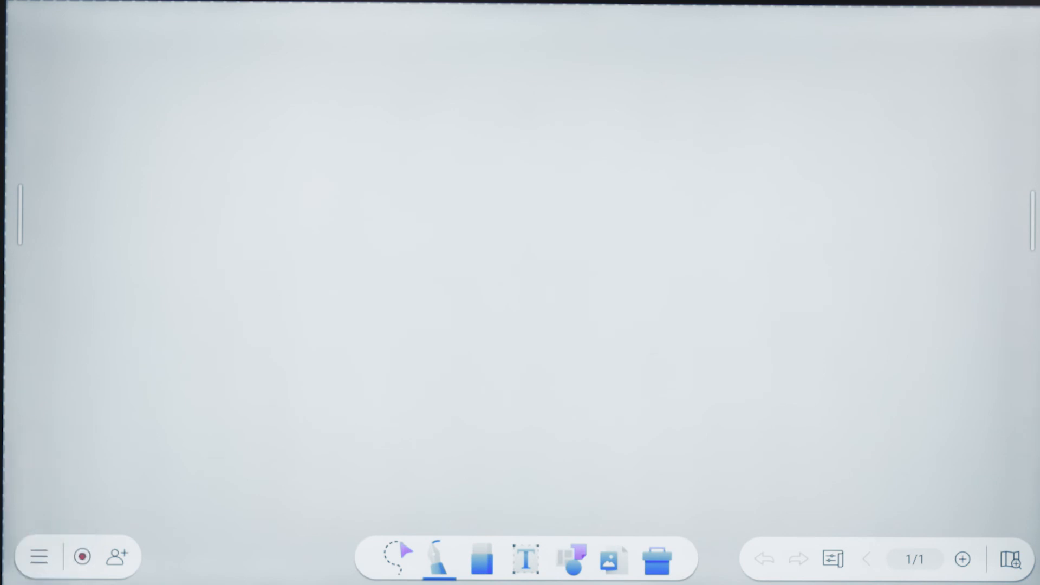
left_click(116, 555)
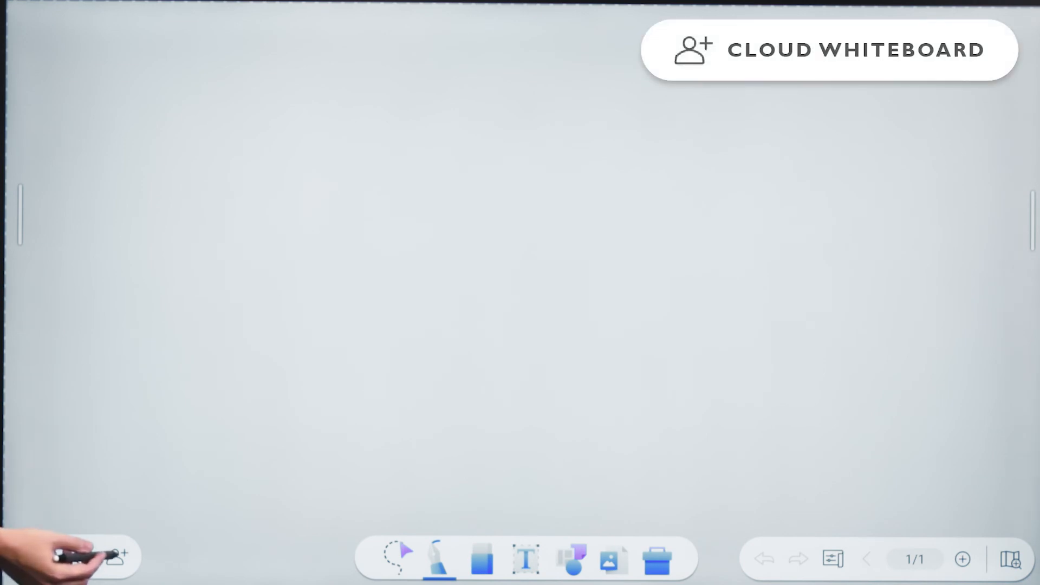